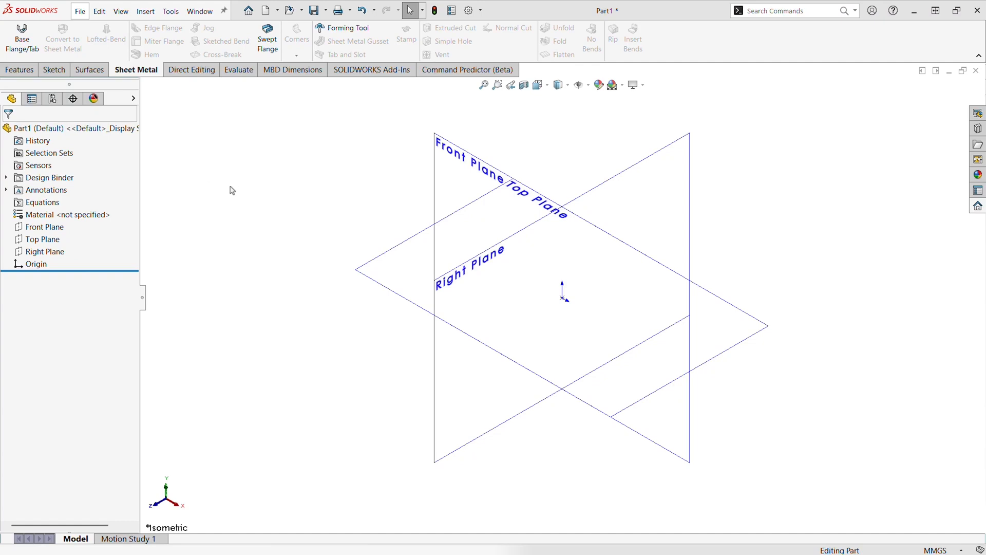
mouse_move(328, 261)
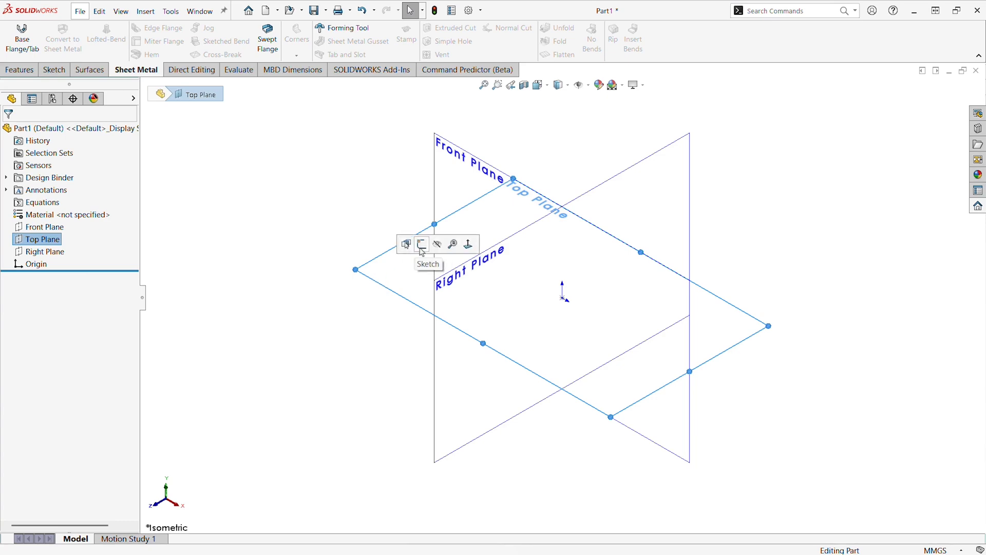
Sketch a closed five-line outline on the Top Plane from the origin, then dimension the bottom line.
click(421, 244)
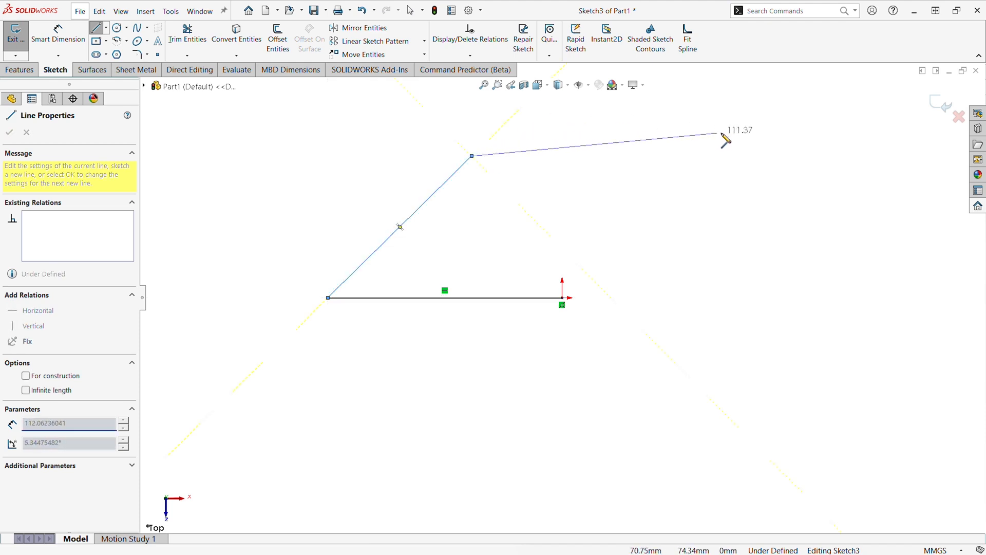
drag(725, 138, 700, 124)
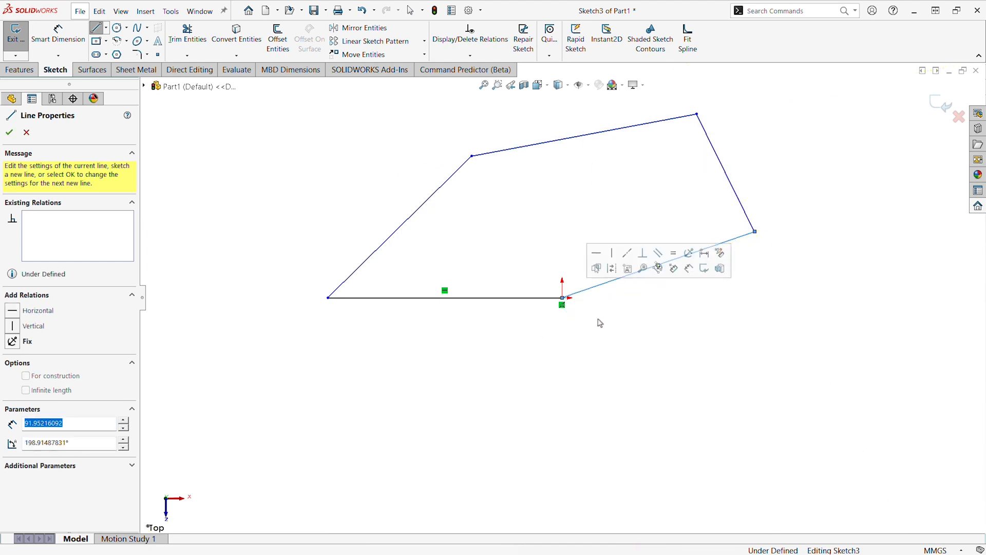
click(8, 133)
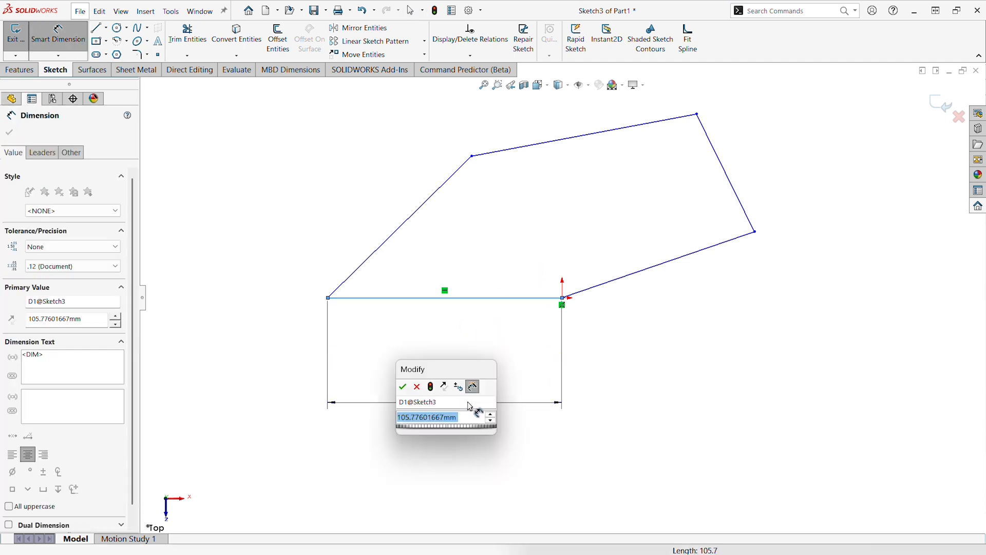
Set the bottom line to 100 mm and its angle to the diagonal line to 45°.
text(100)
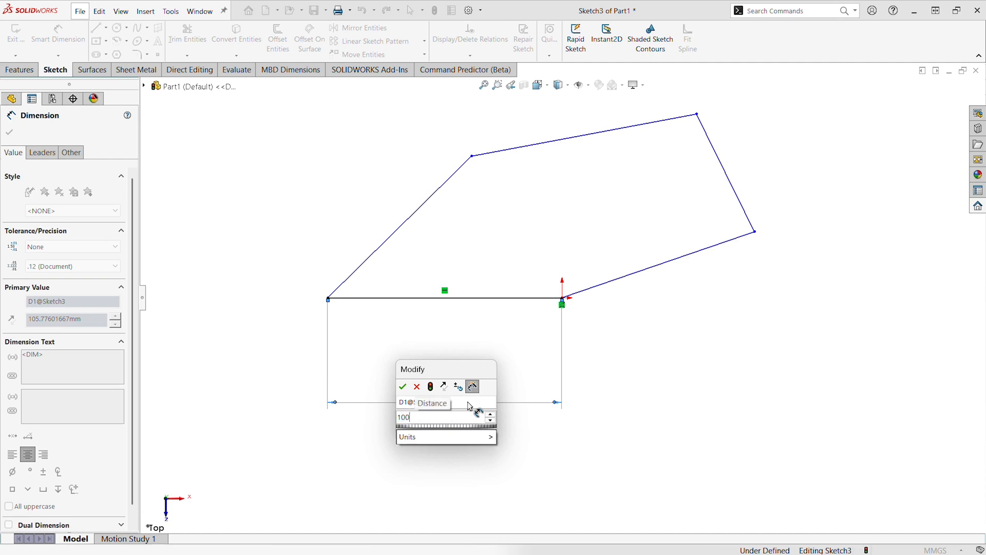
click(402, 386)
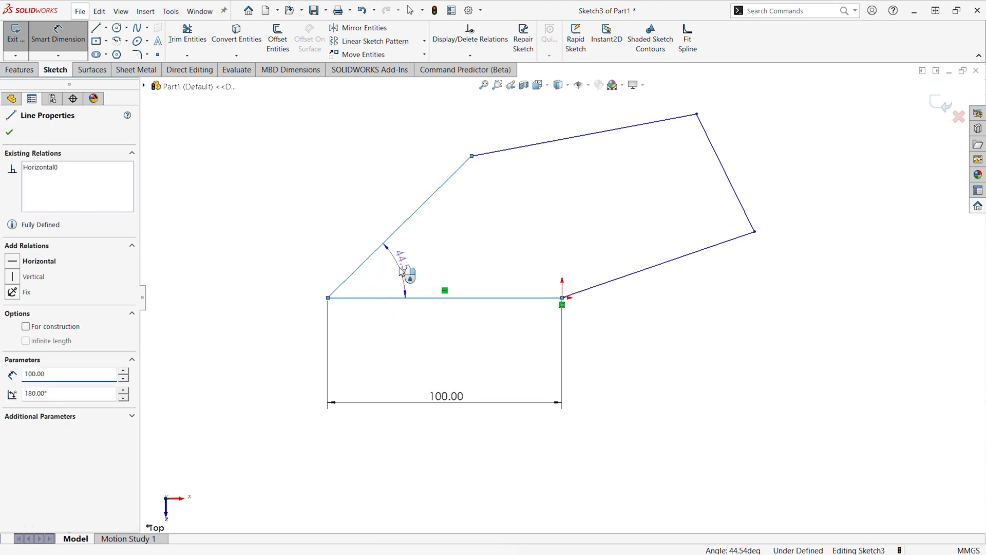
click(406, 275)
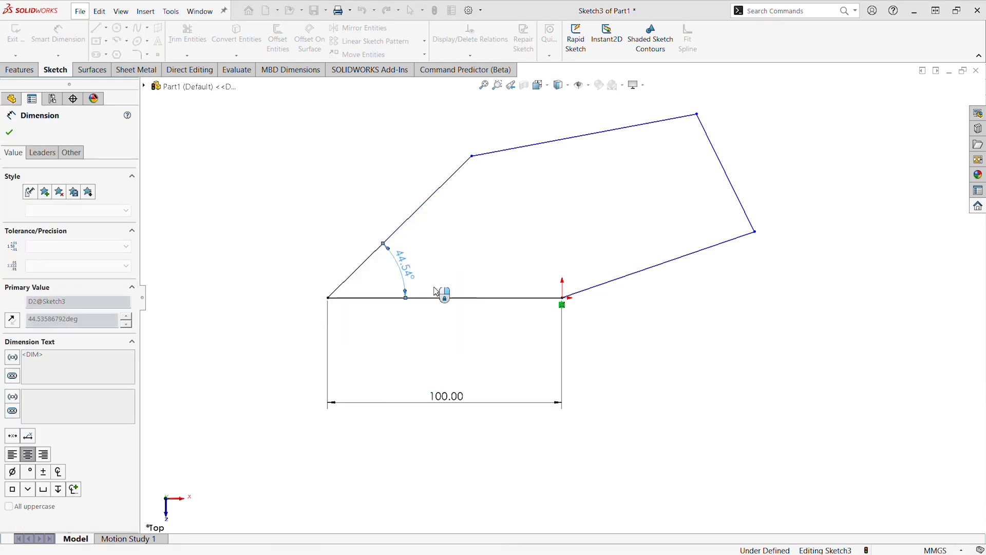
right_click(443, 293)
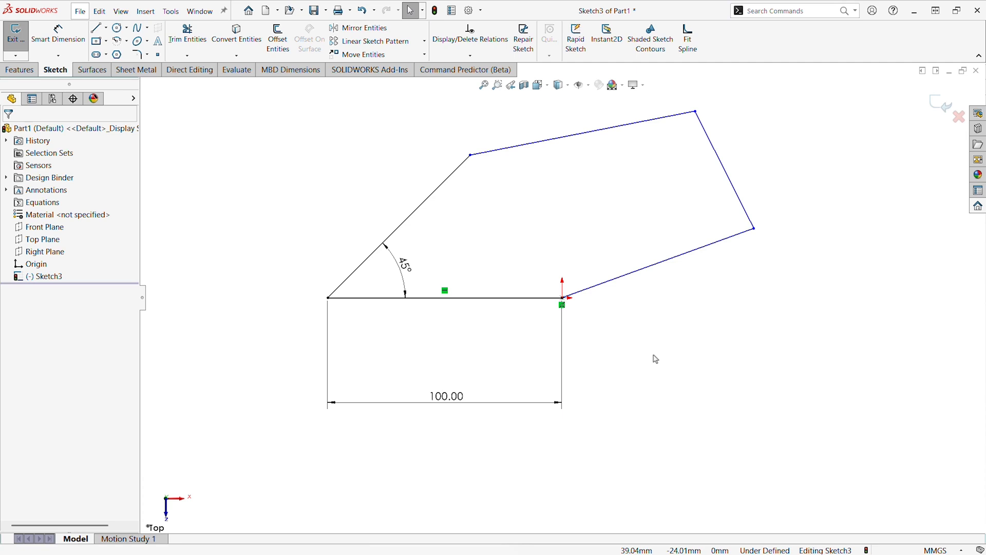
mouse_move(651, 360)
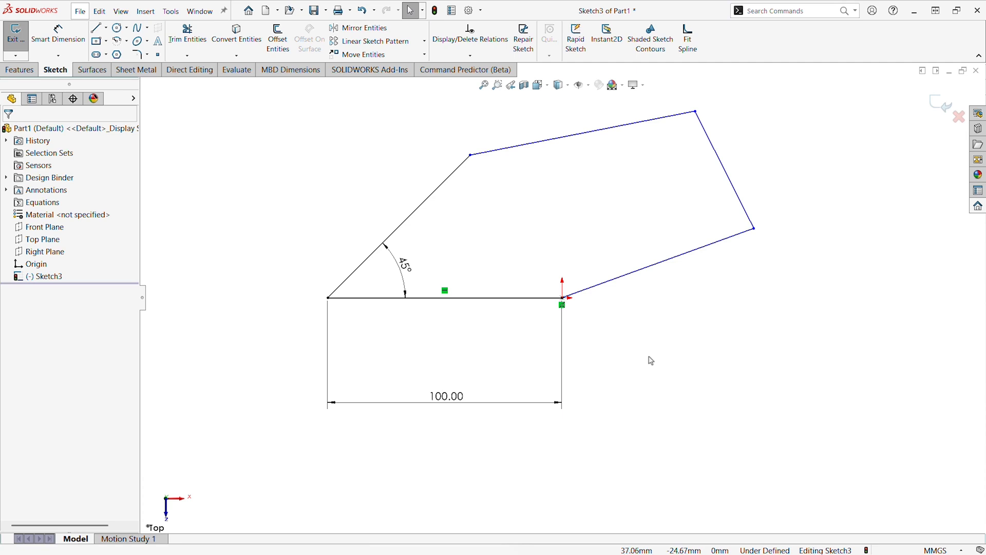
mouse_move(794, 440)
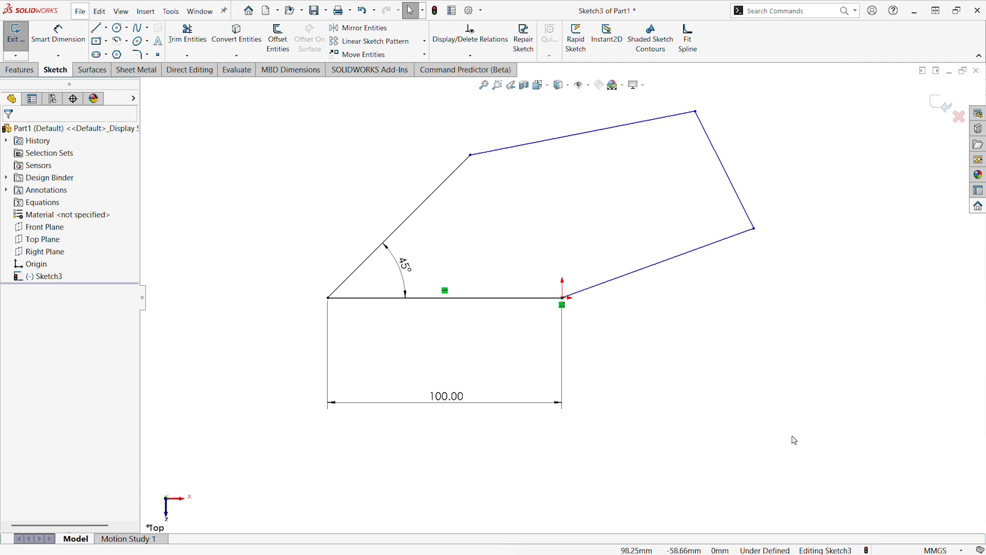
mouse_move(596, 177)
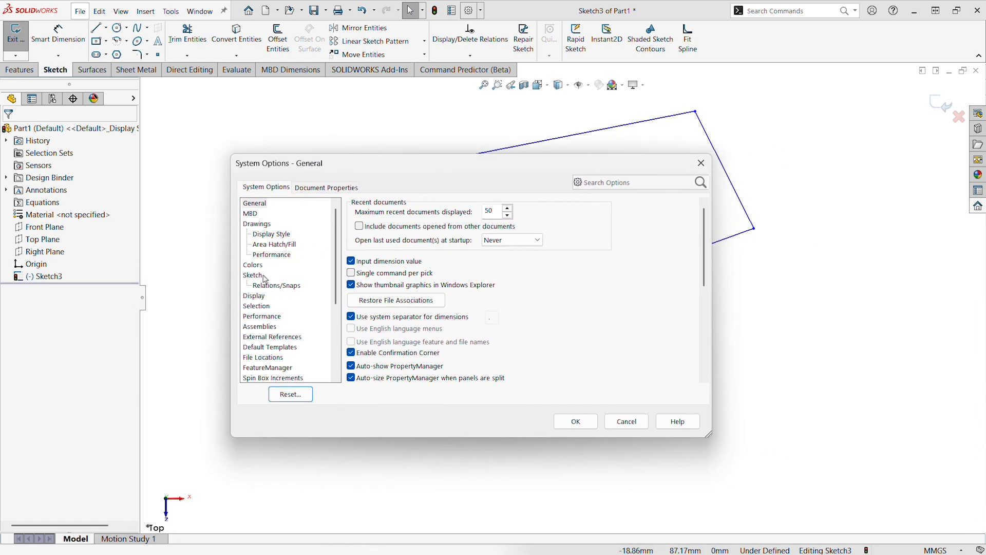
Enable 'Enable on screen numeric input on entity creation' under Sketch options and close the options.
click(252, 275)
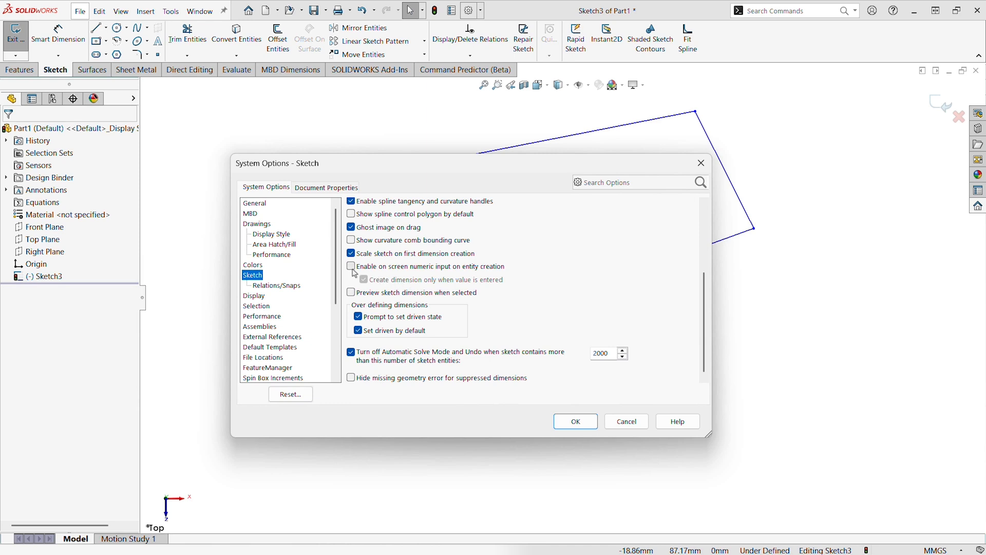
click(351, 266)
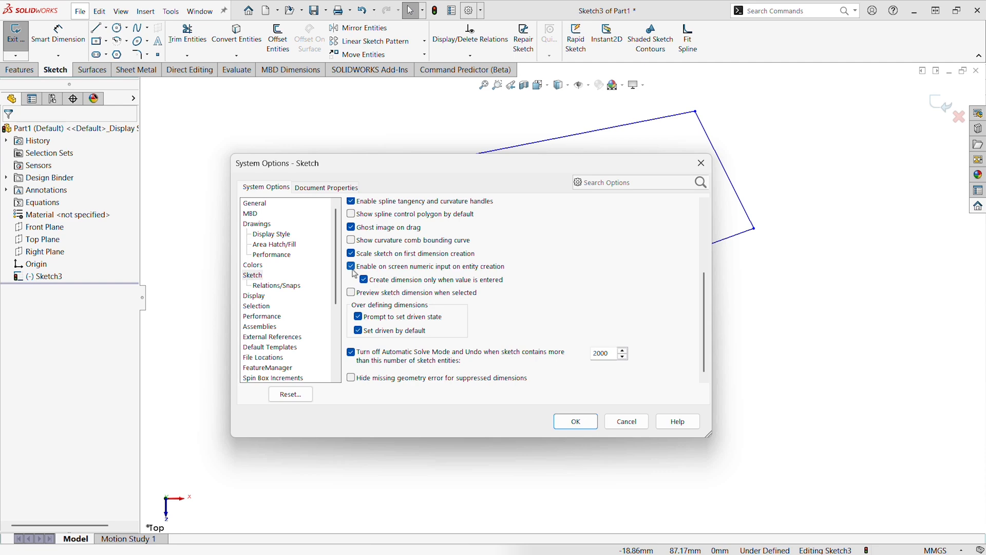
click(364, 280)
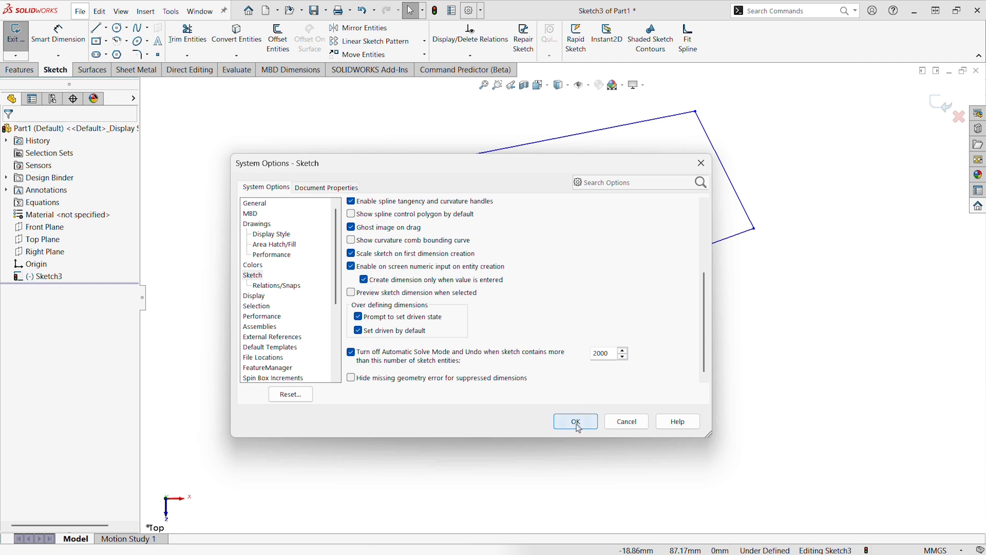
click(574, 420)
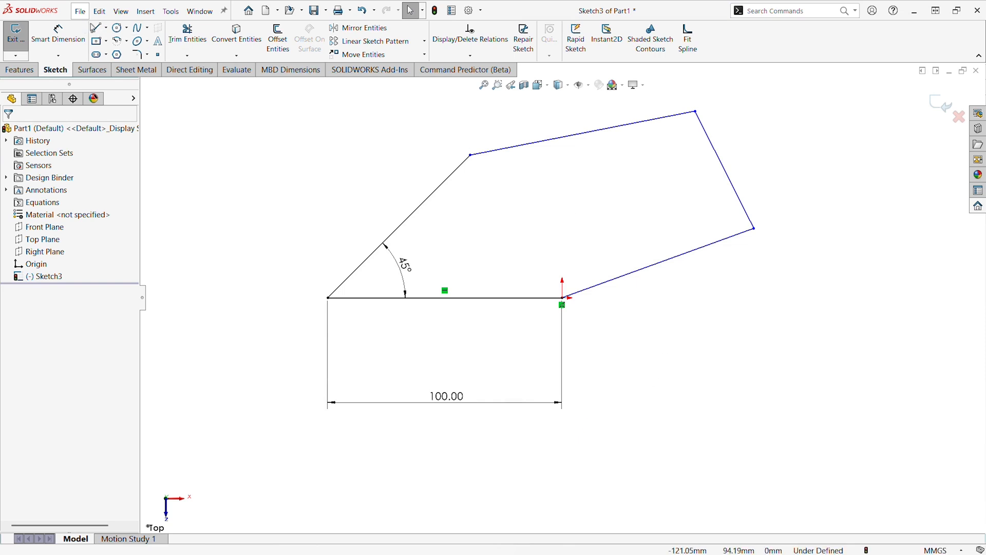
Draw a 75 mm line from the origin and a 50 mm line, angled 145° from it.
click(93, 27)
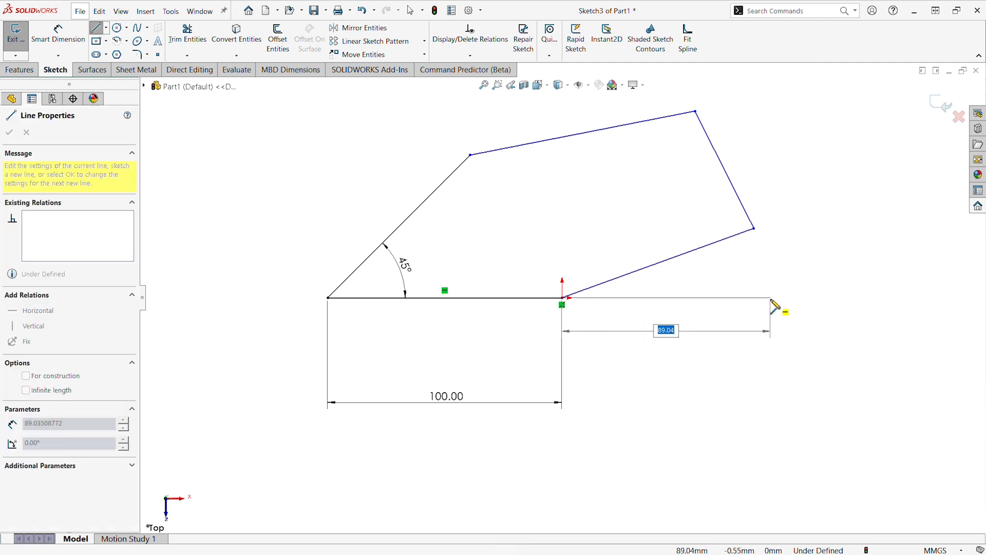
text(75.00)
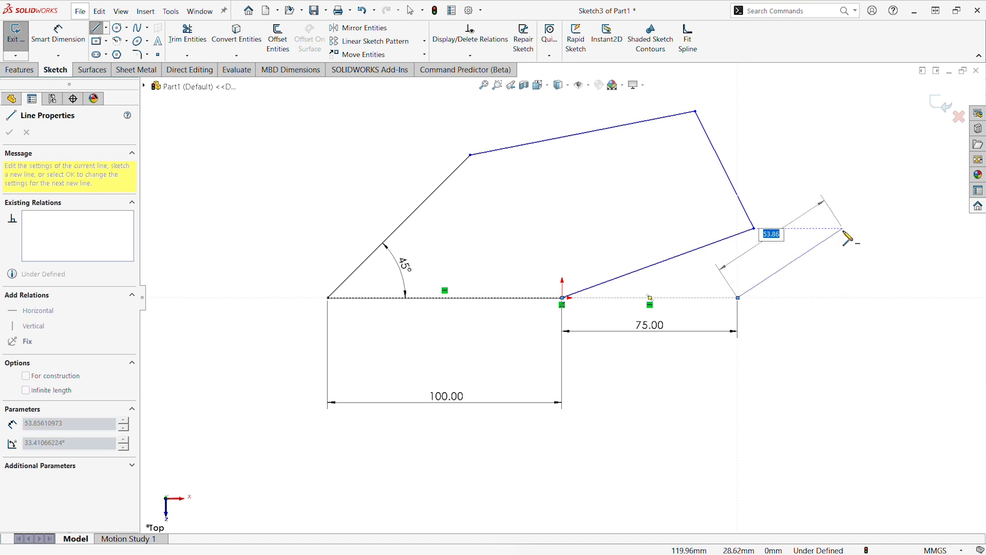
text(50.00)
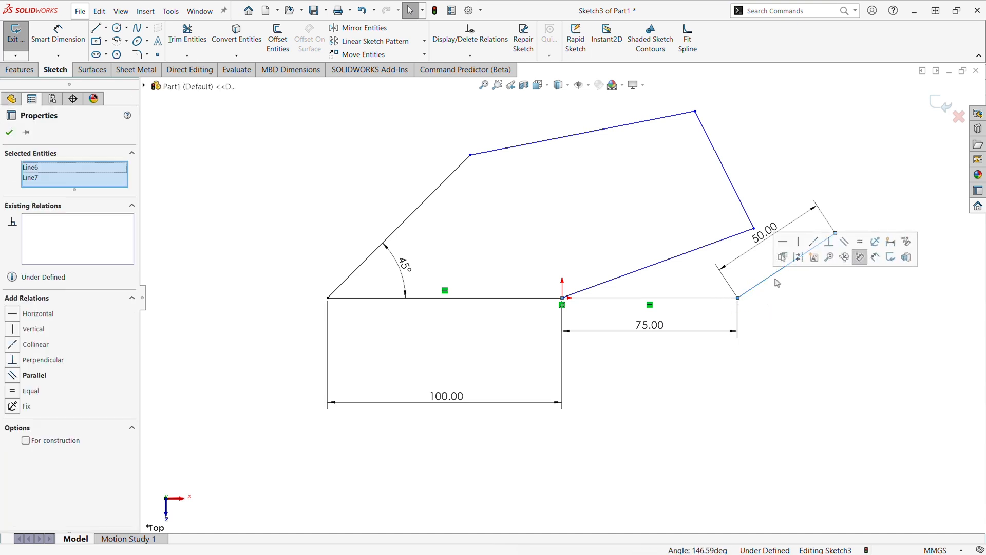
mouse_move(826, 339)
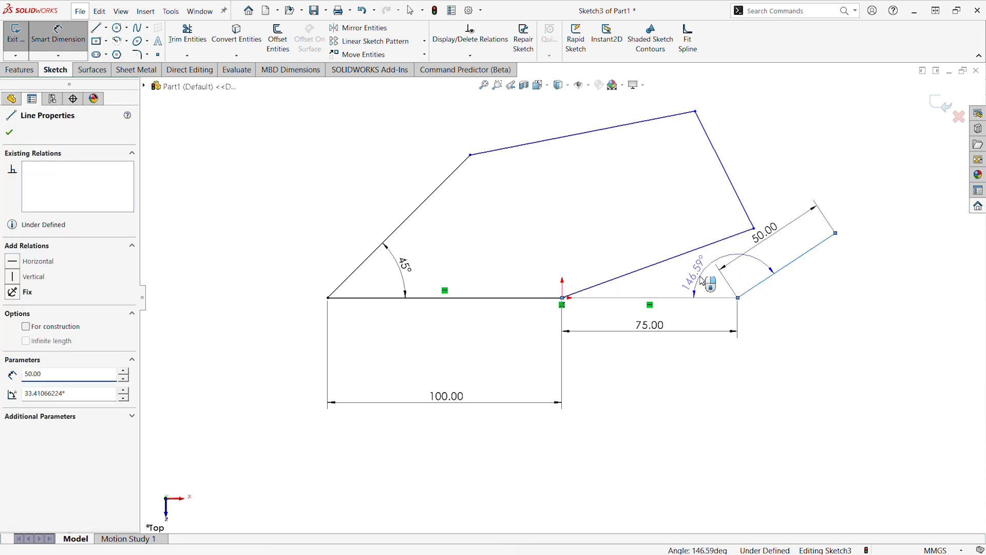
click(695, 269)
text(145)
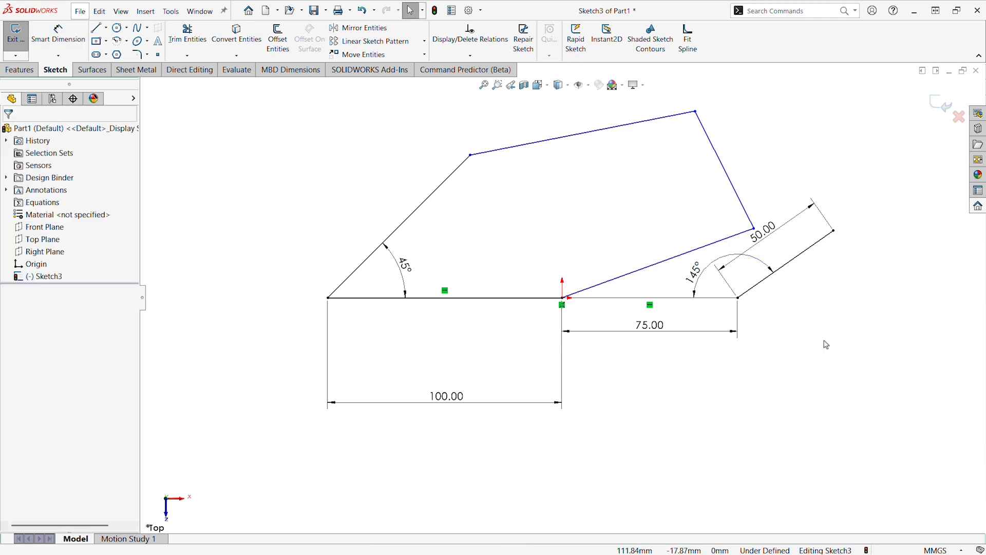
mouse_move(813, 340)
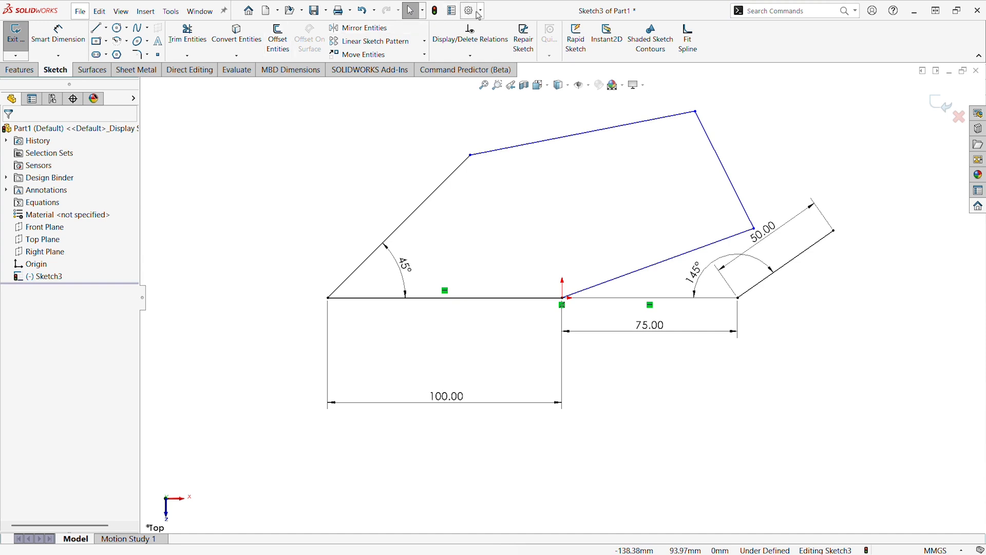
In Sketch options, disable on-screen numeric input and enable 'Preview sketch dimension when selected'.
click(469, 11)
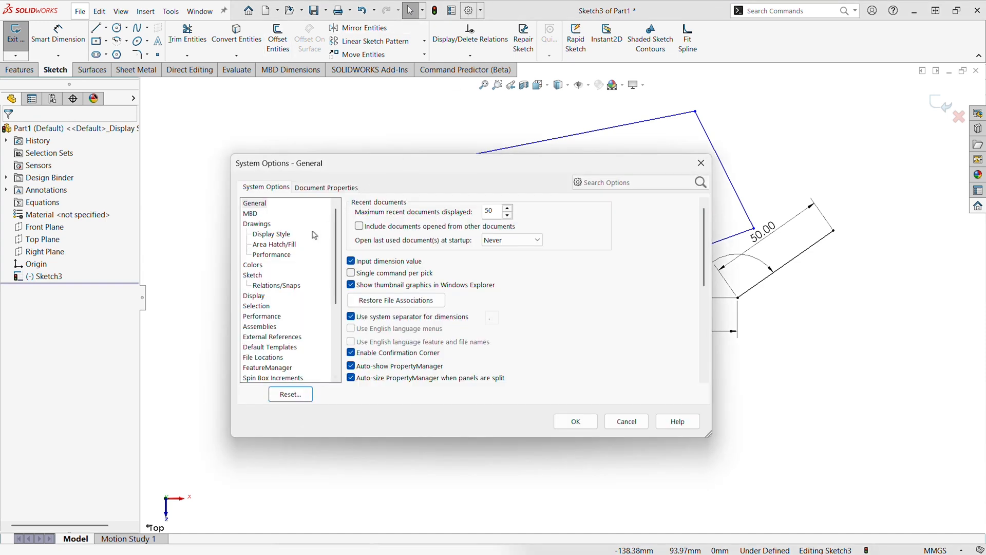
click(252, 275)
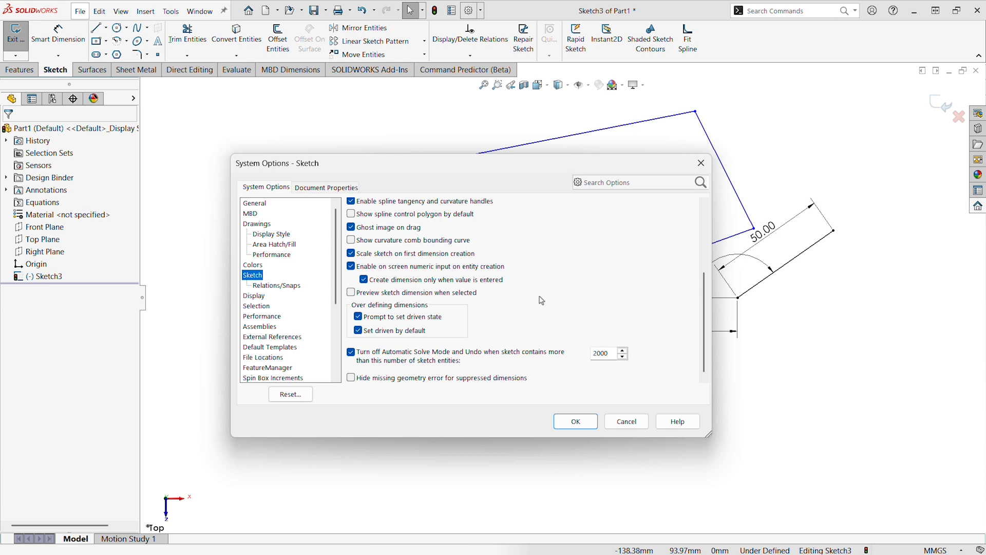
click(351, 266)
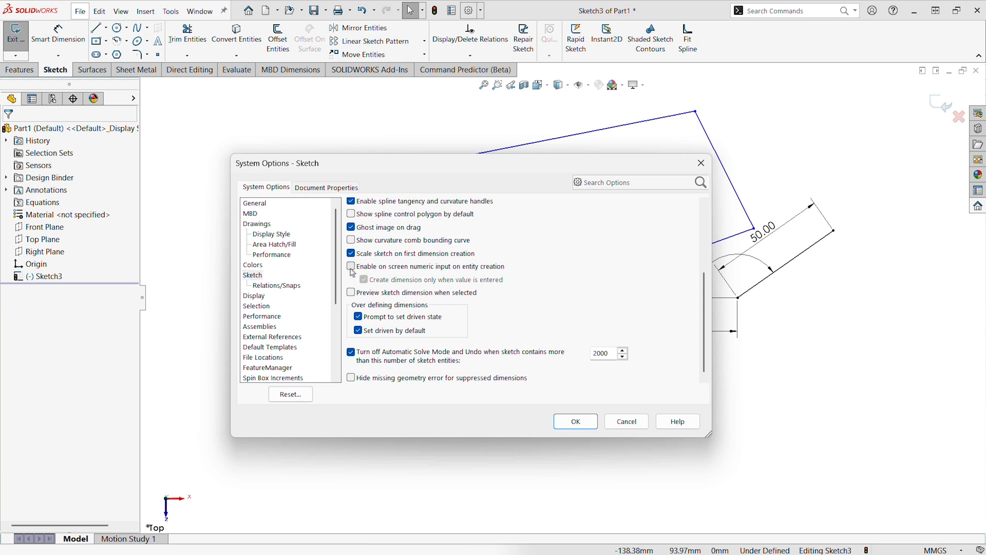
click(351, 292)
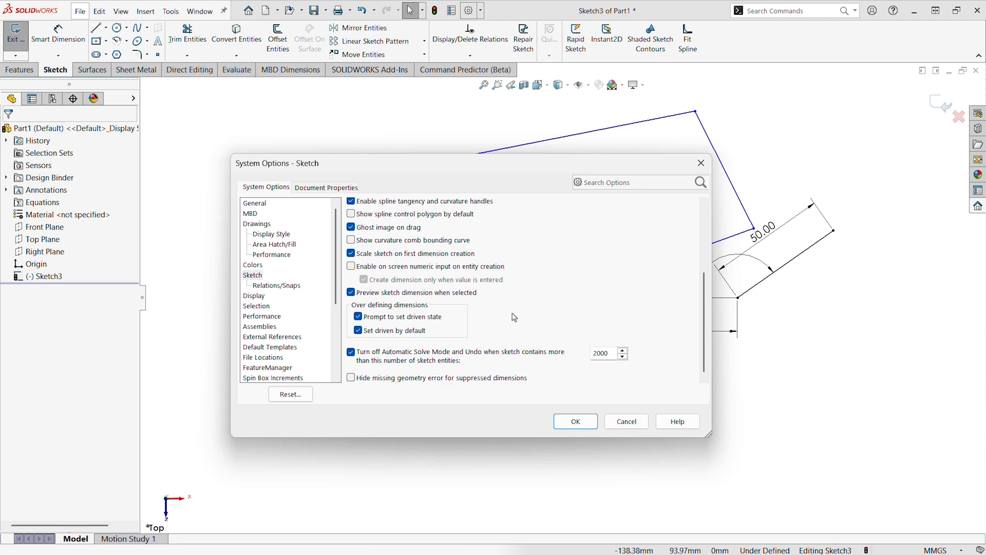
click(574, 421)
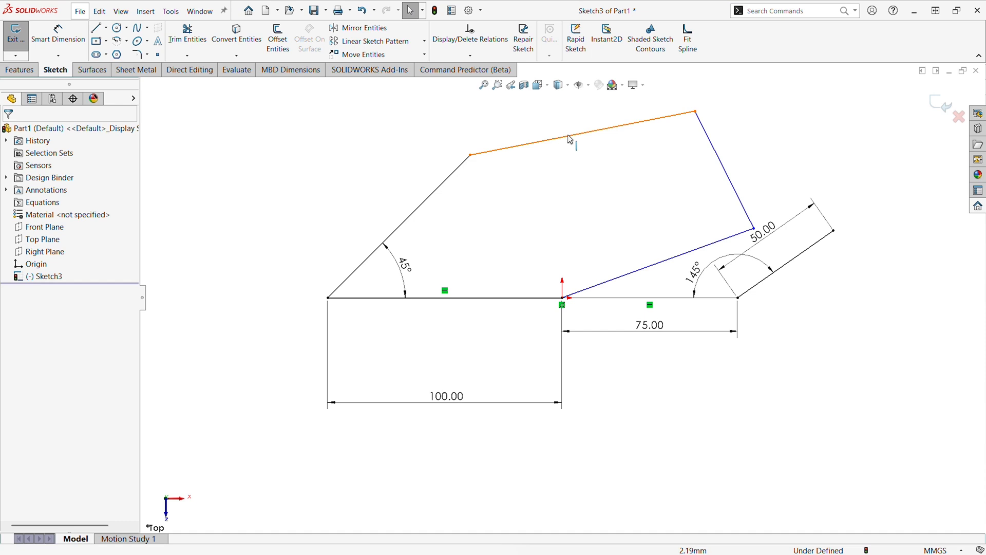
Dimension the top line to 100 mm and open its 105.66° angle to the right line.
click(583, 129)
text(1)
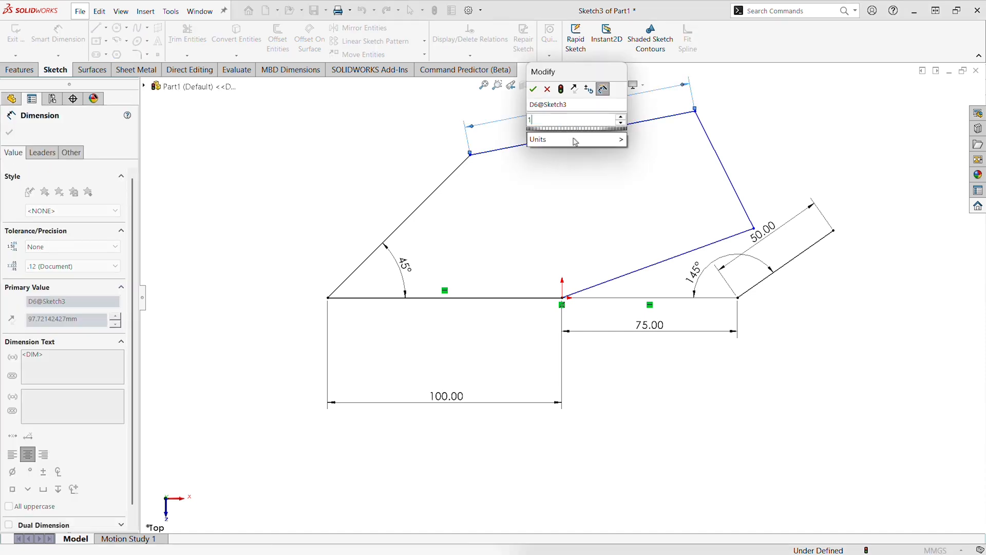
click(533, 88)
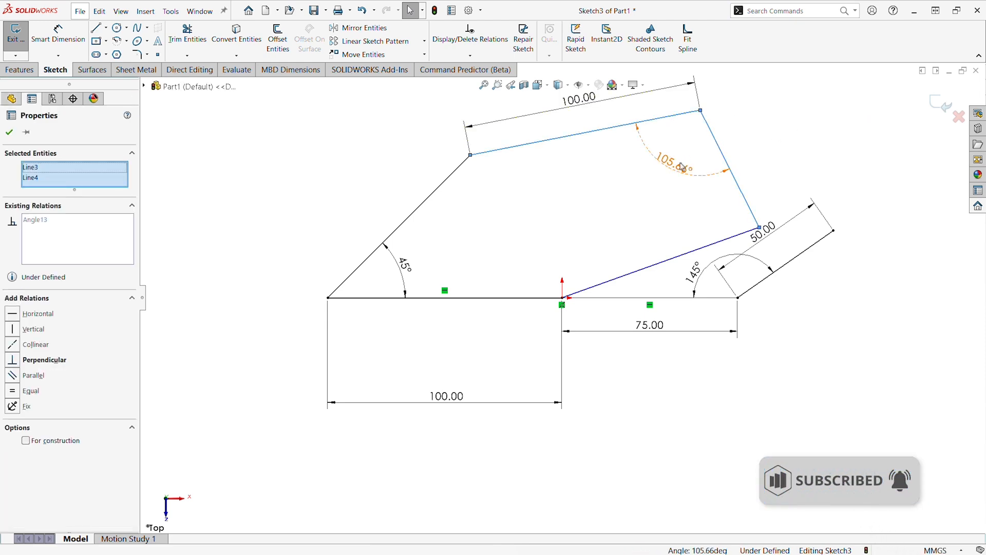
double_click(676, 167)
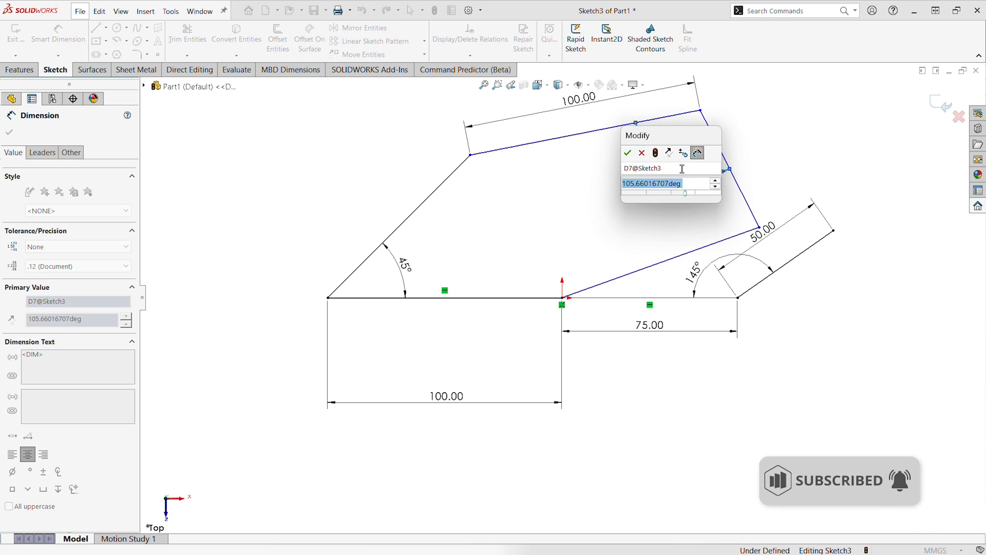